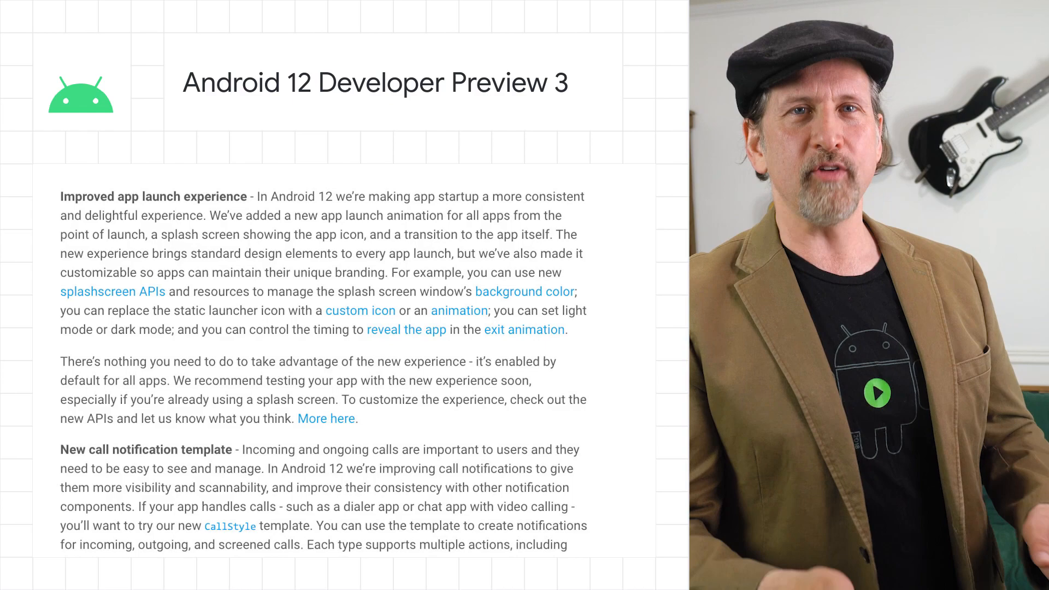
pyautogui.scroll(-3)
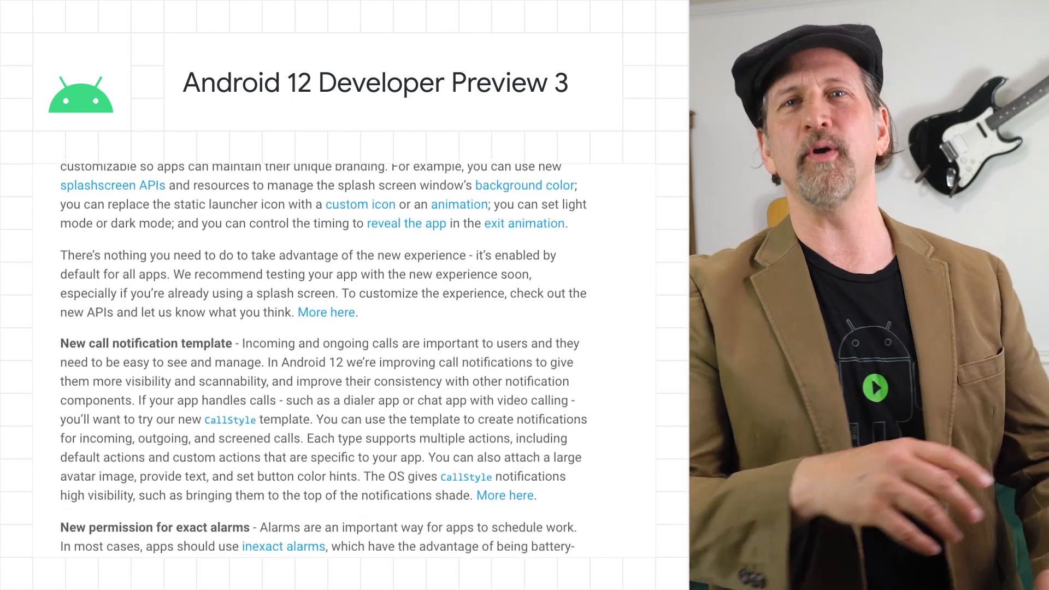
pyautogui.scroll(-3)
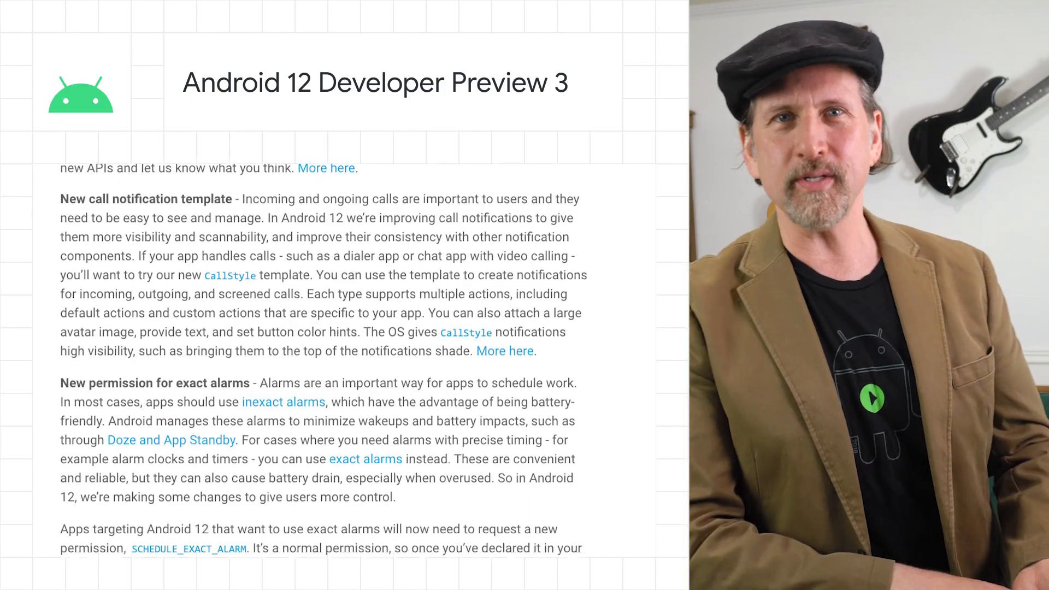
pyautogui.scroll(-3)
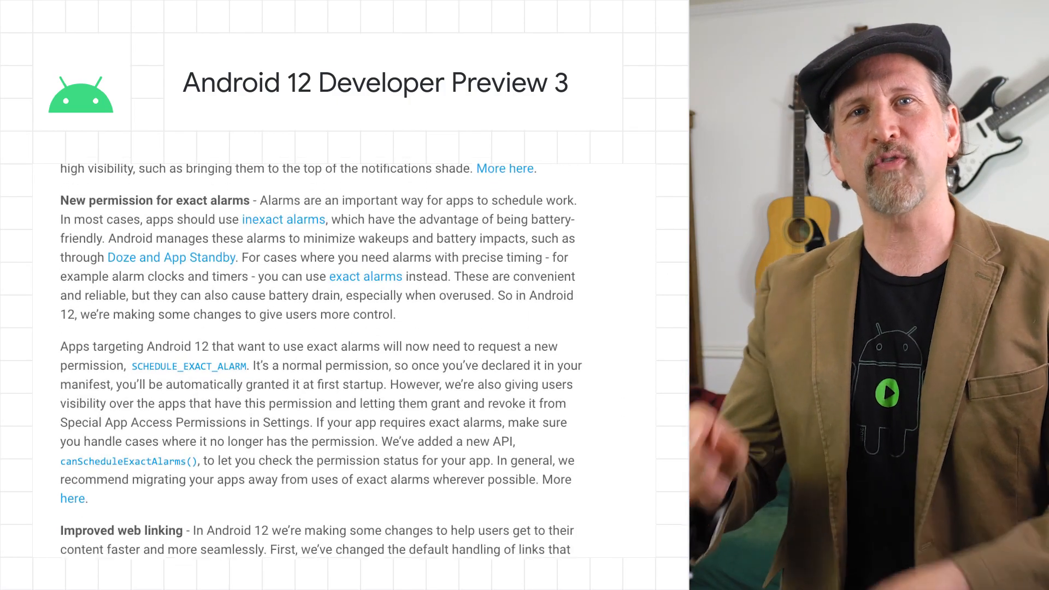
pyautogui.scroll(-3)
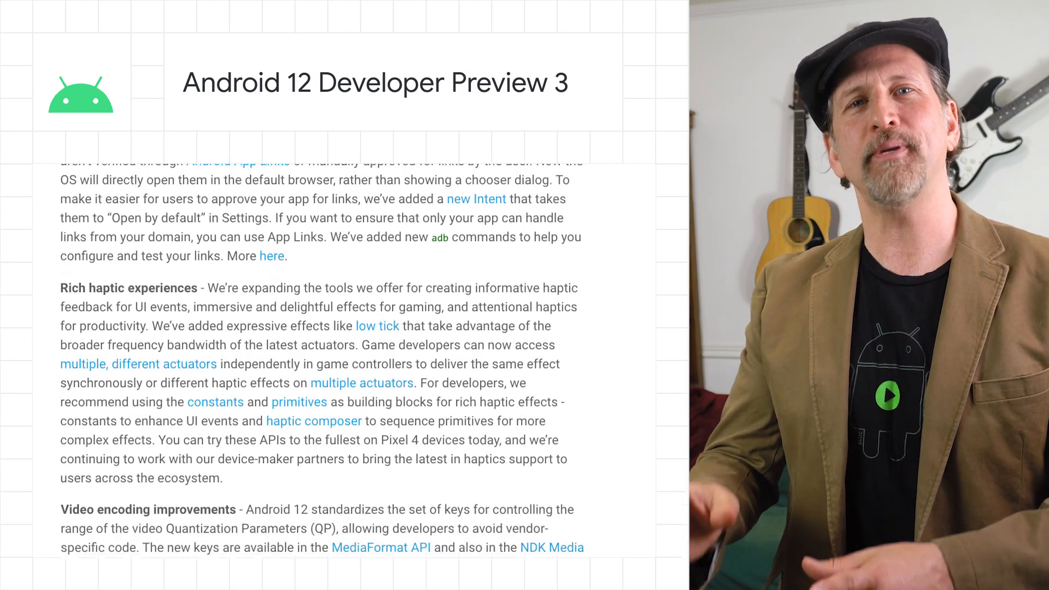
pyautogui.scroll(-3)
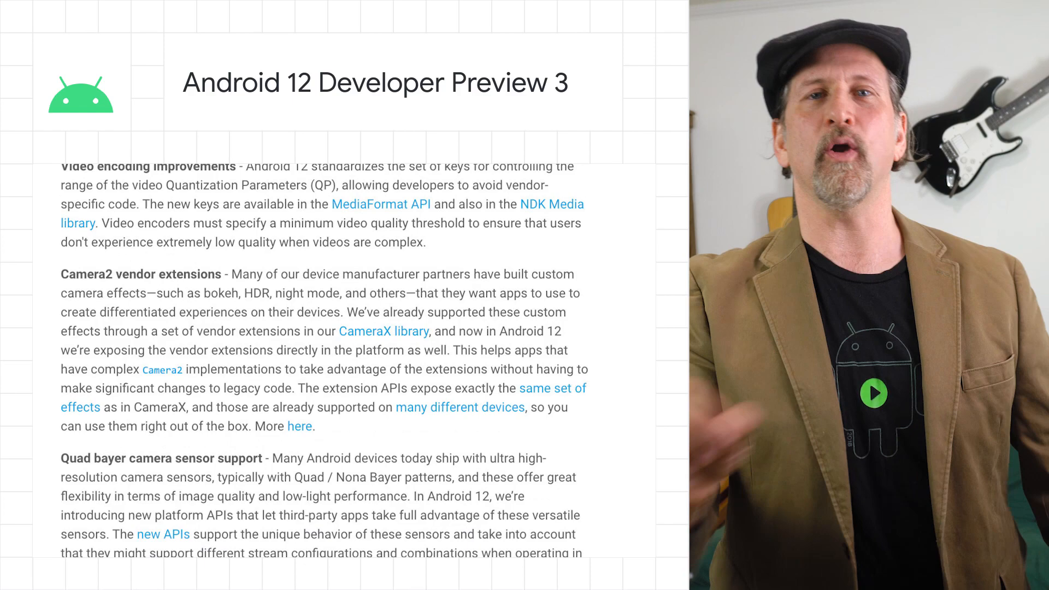
pyautogui.scroll(-3)
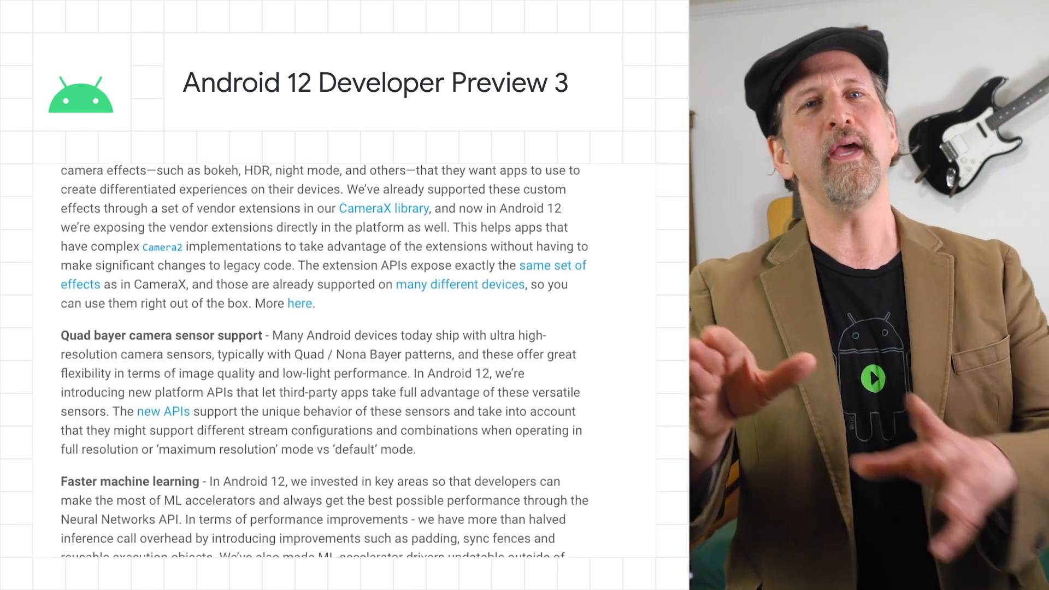
pyautogui.scroll(-3)
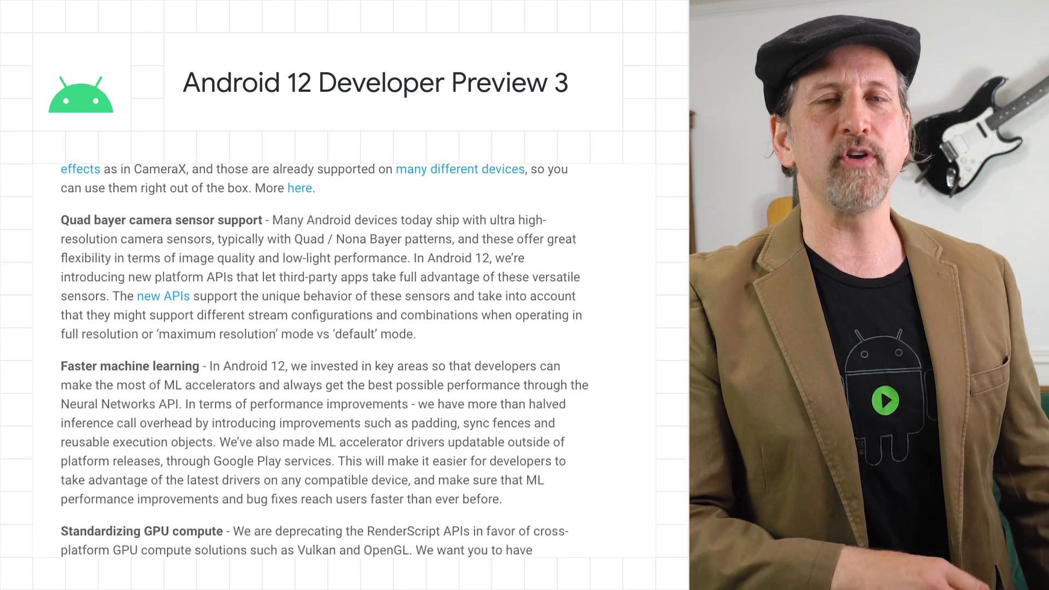
pyautogui.scroll(-3)
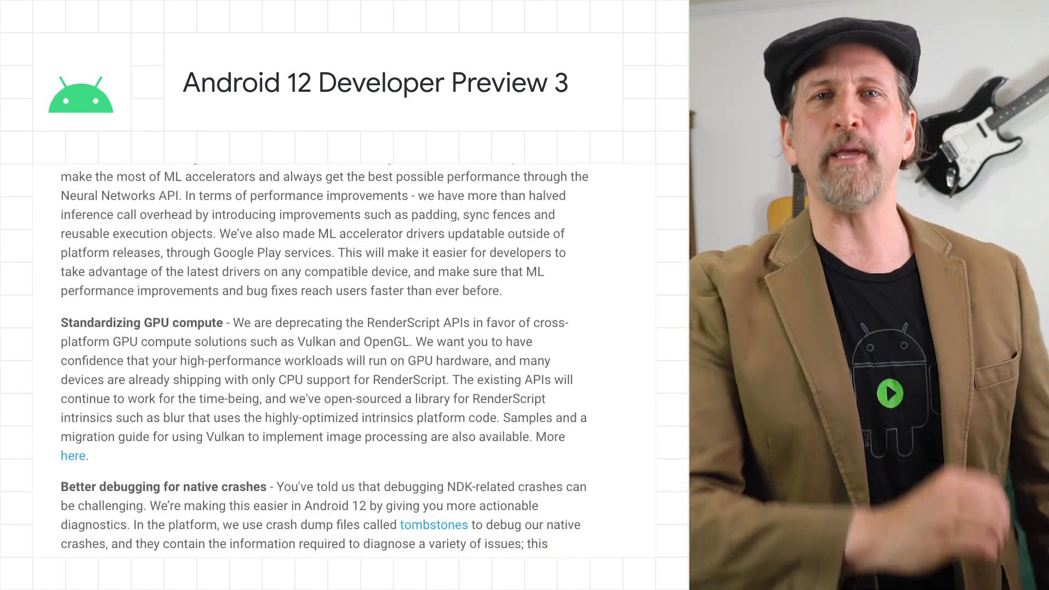
pyautogui.scroll(-3)
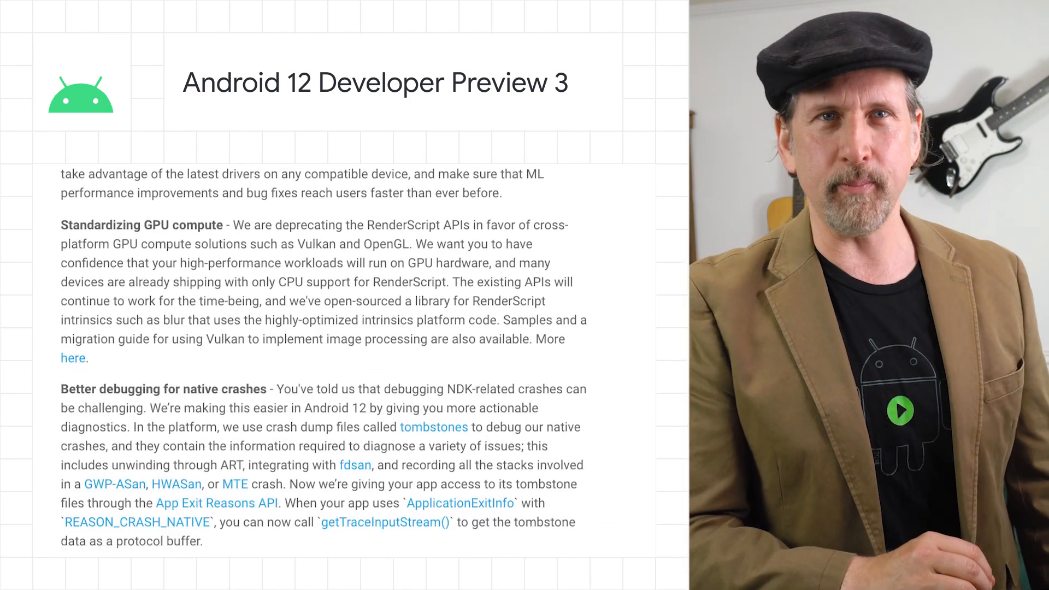
pyautogui.scroll(-3)
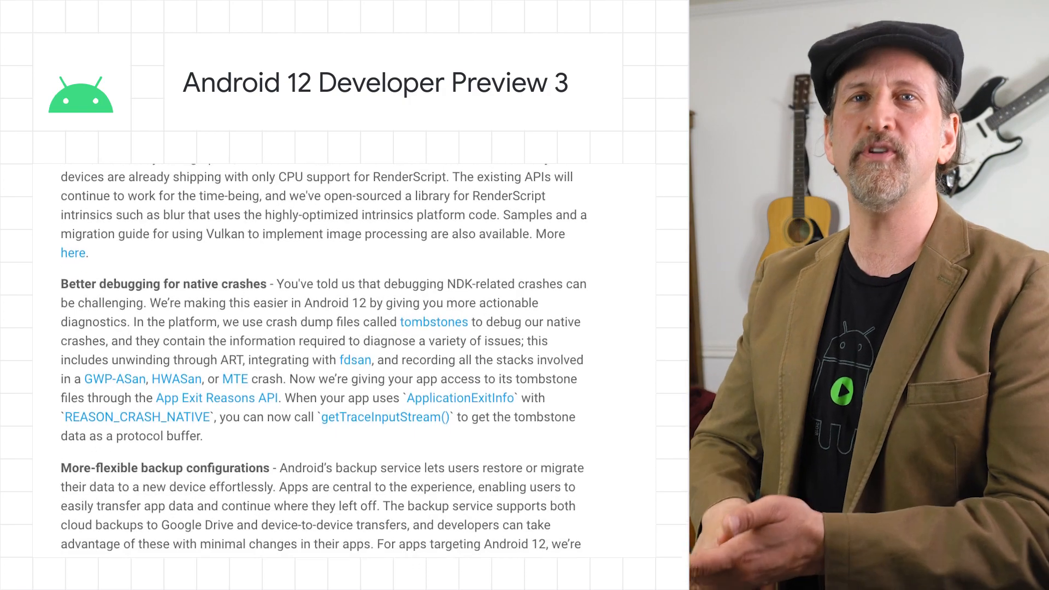
pyautogui.scroll(-3)
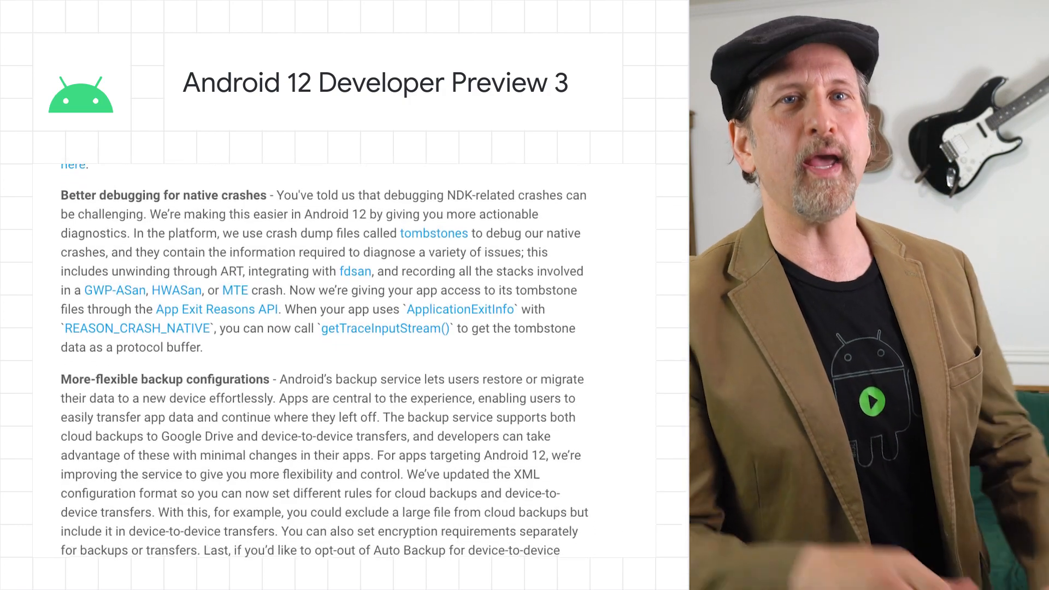
pyautogui.scroll(-3)
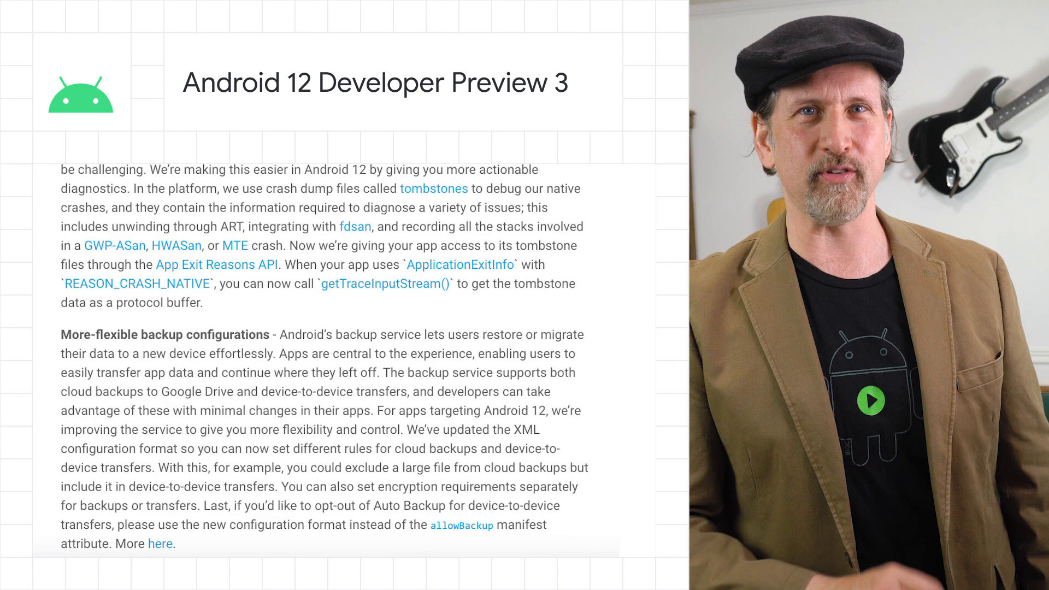